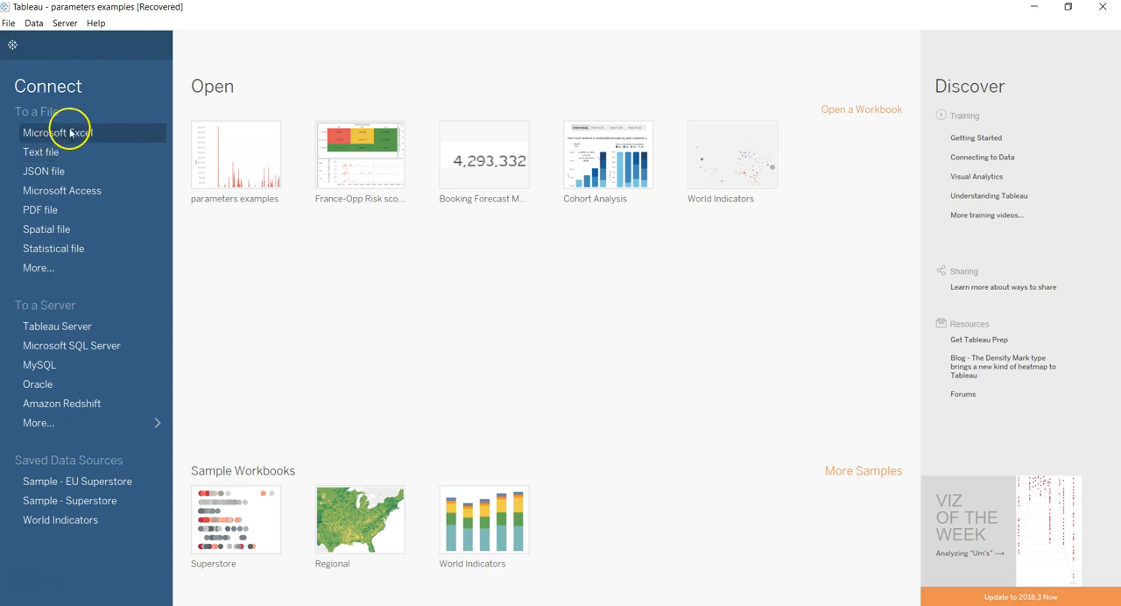
pyautogui.moveTo(66, 364)
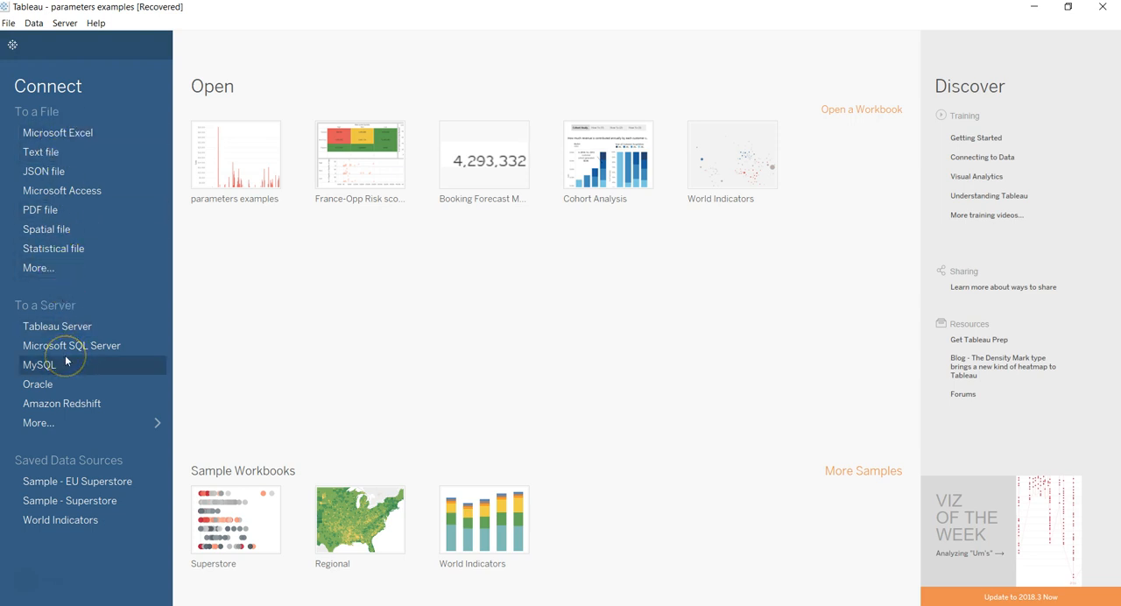
pyautogui.moveTo(359, 154)
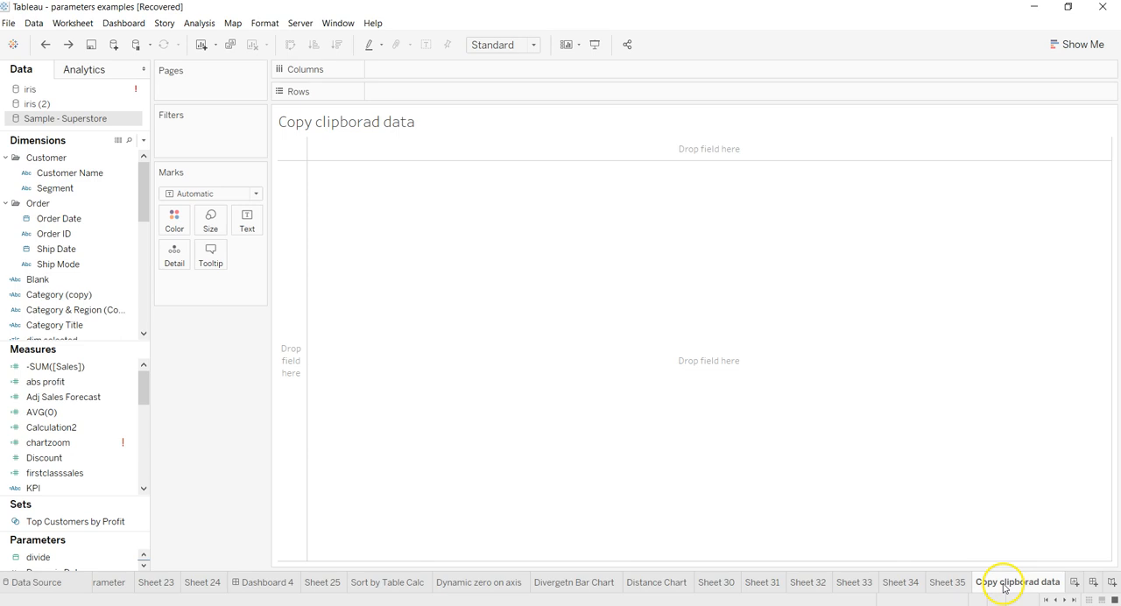
pyautogui.moveTo(1016, 581)
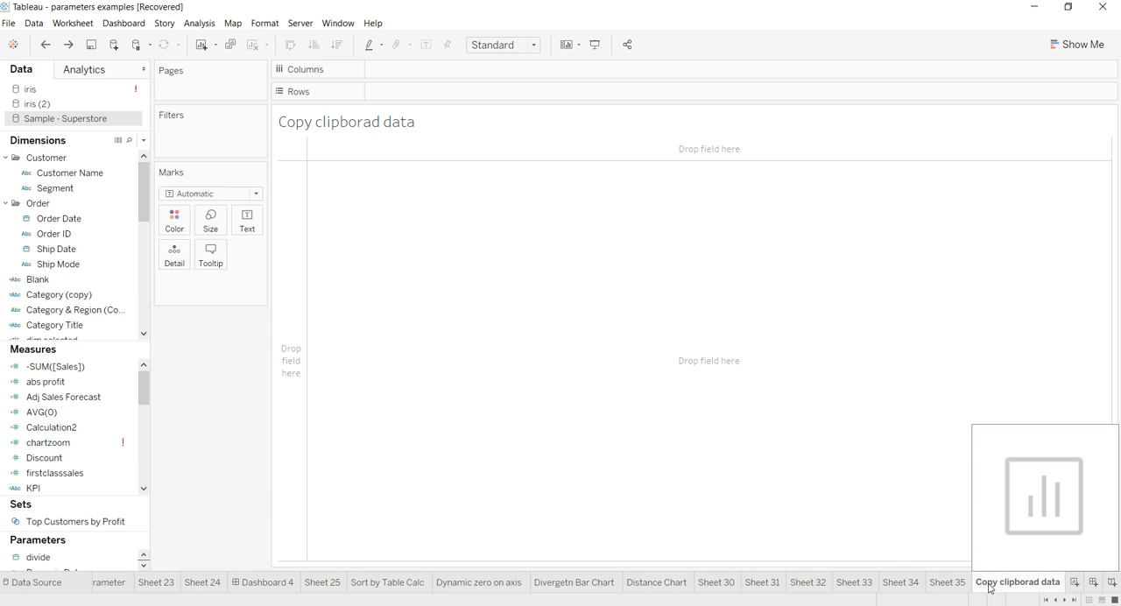
pyautogui.moveTo(723, 308)
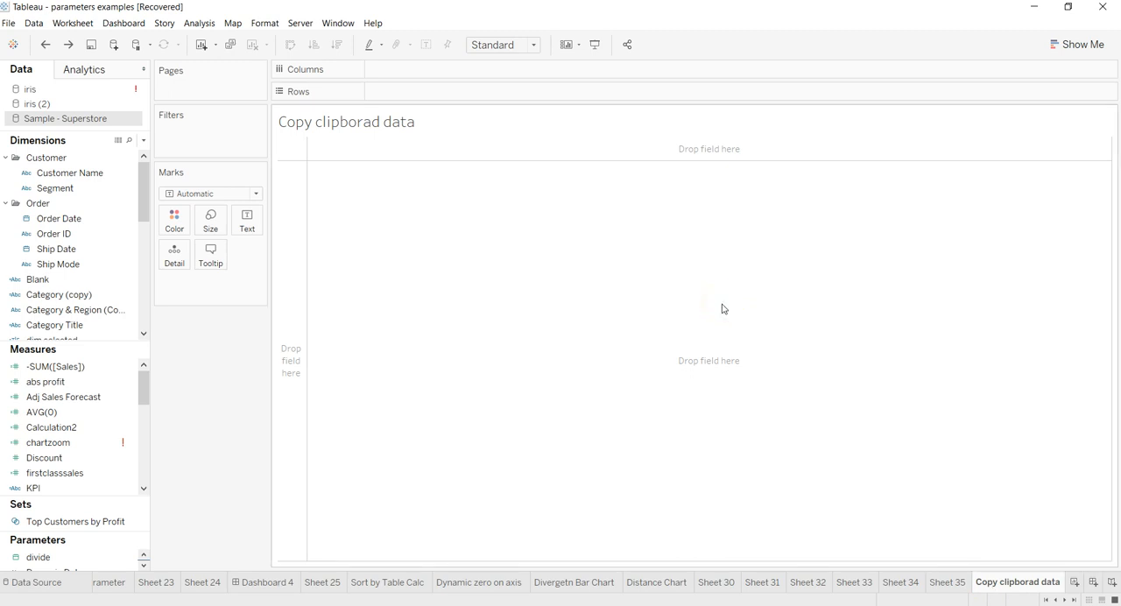
pyautogui.moveTo(357, 350)
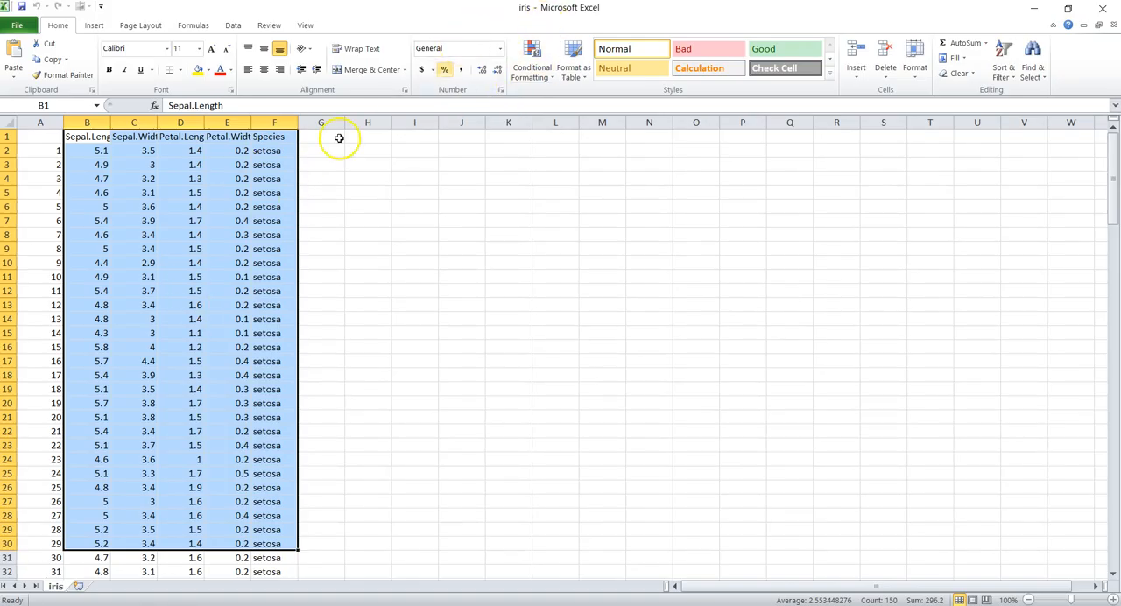
pyautogui.moveTo(259, 458)
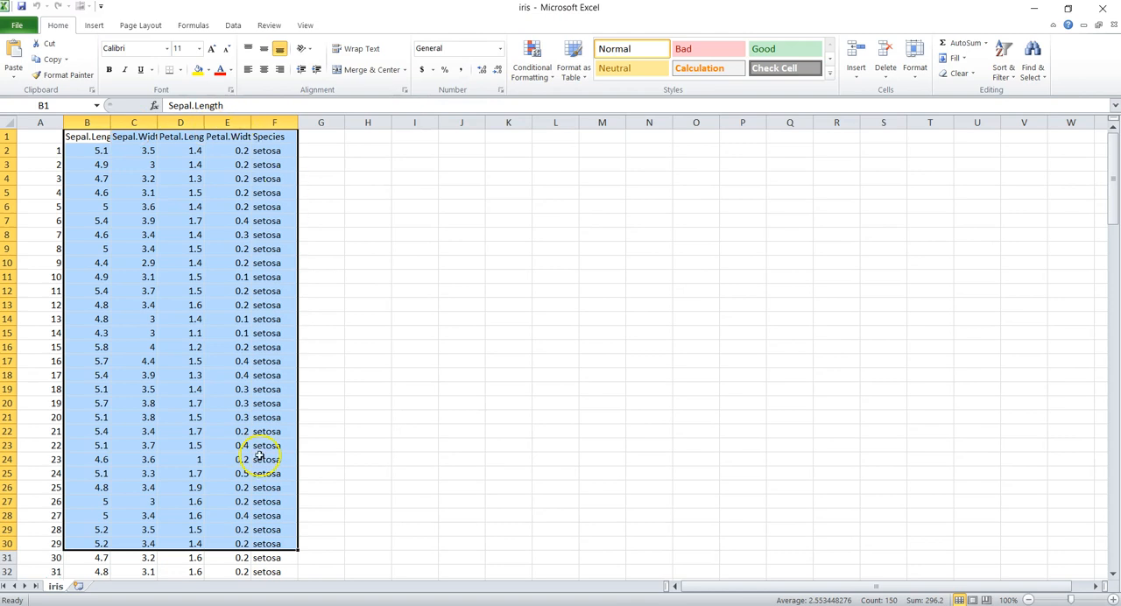
# Copy the selected iris range with its sepal, petal and Species columns
pyautogui.rightClick(259, 459)
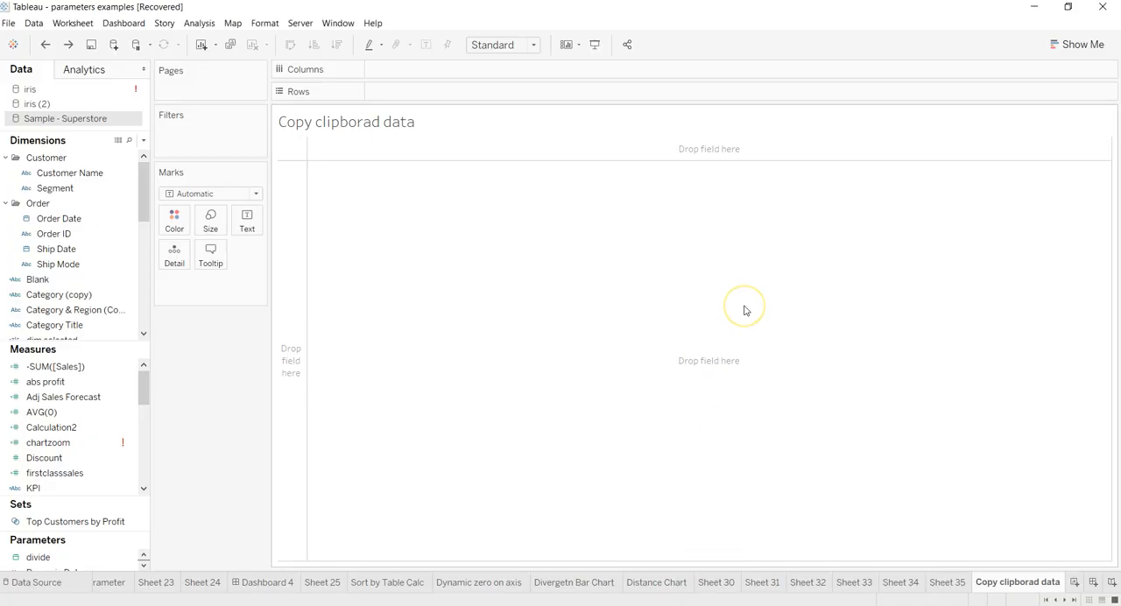
pyautogui.moveTo(746, 310)
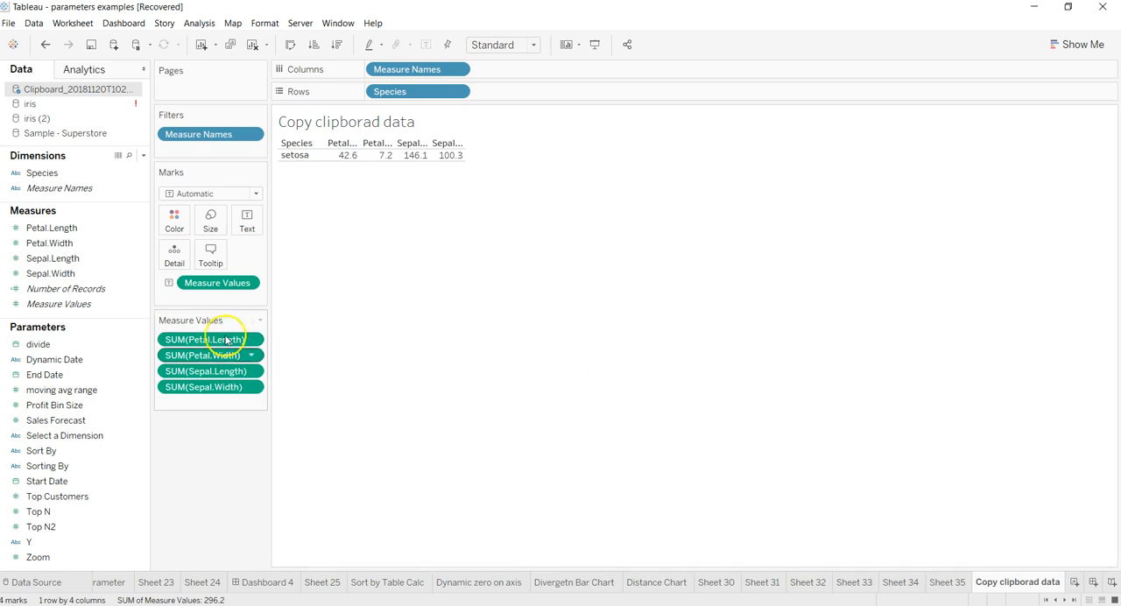
# Paste the iris data into the worksheet, creating a clipboard data source and summed-measure table
pyautogui.click(53, 258)
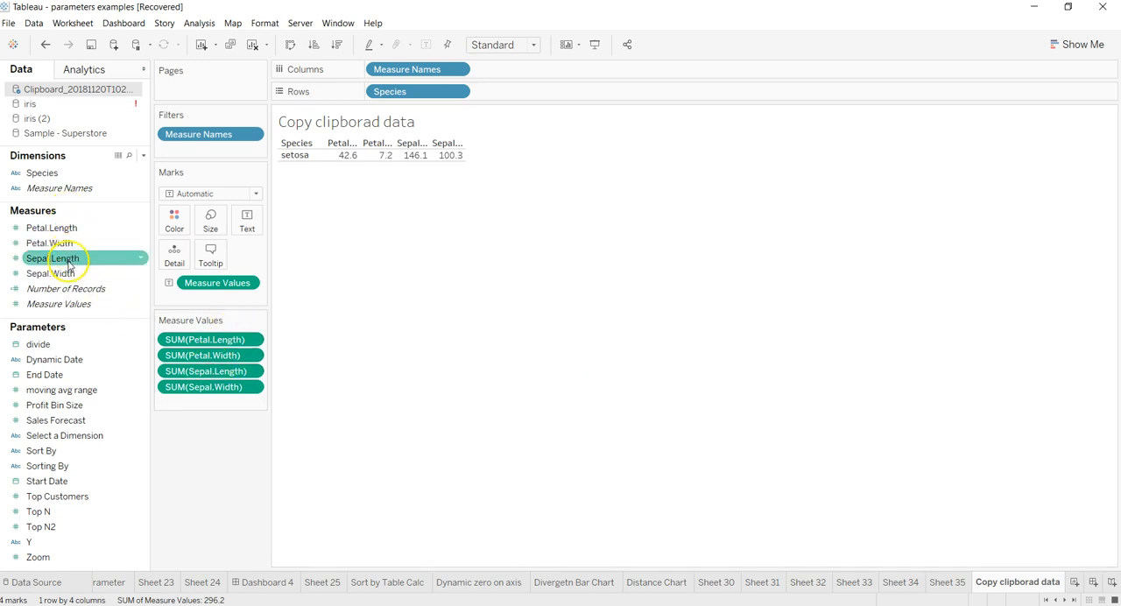
pyautogui.click(51, 273)
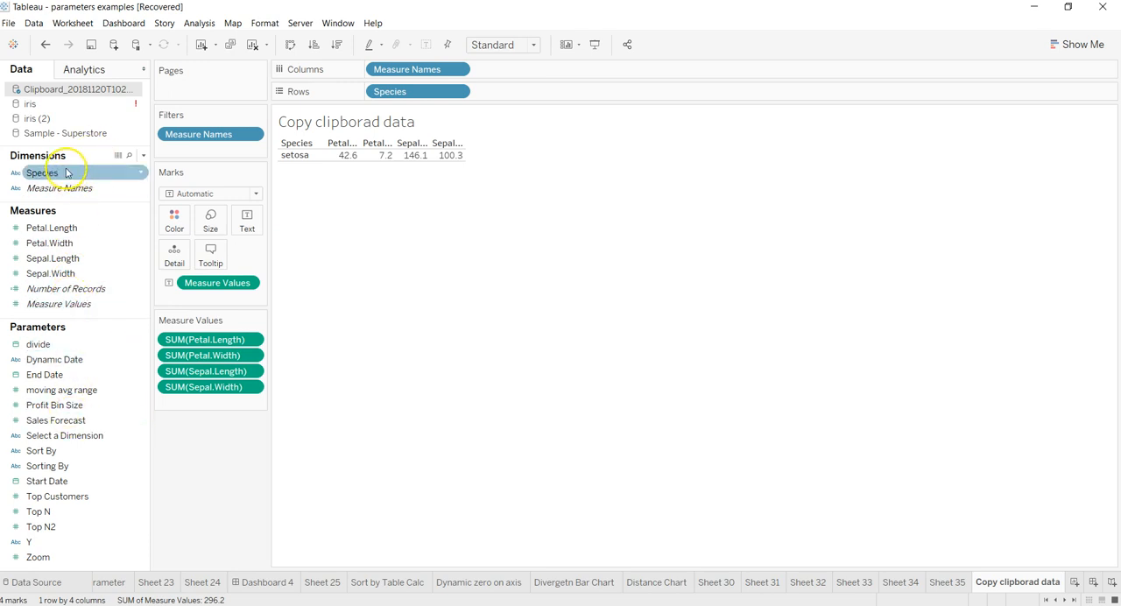
pyautogui.moveTo(371, 154)
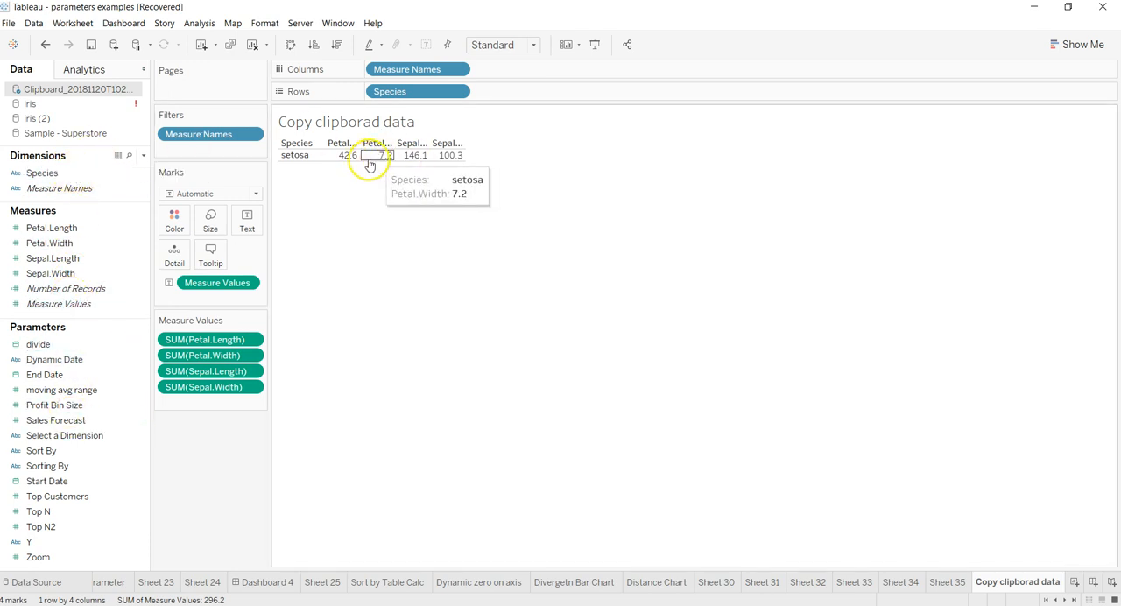
pyautogui.moveTo(394, 168)
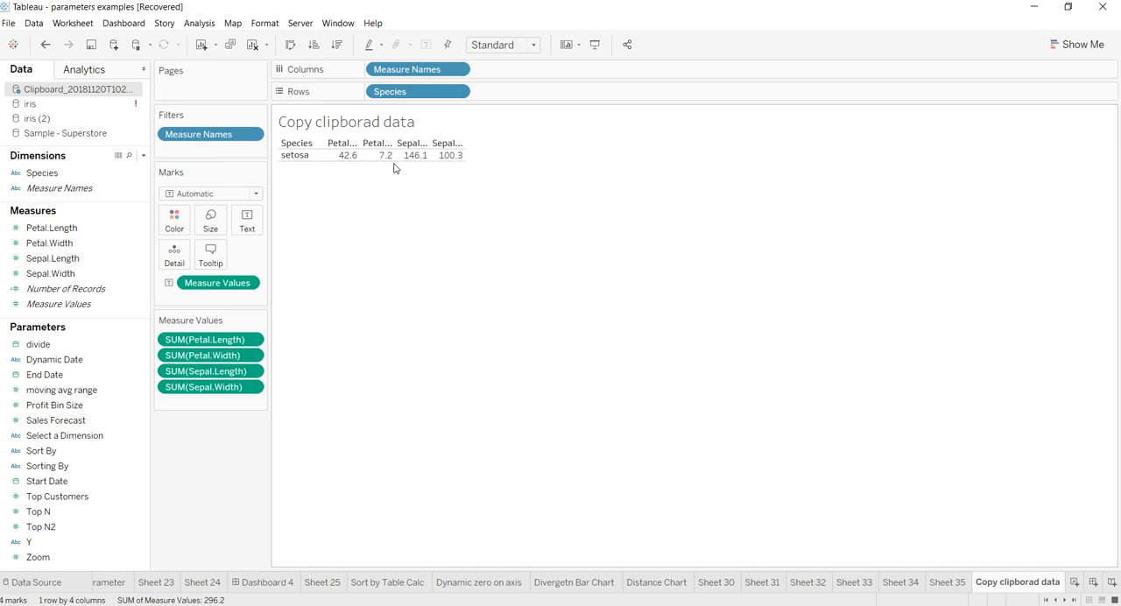